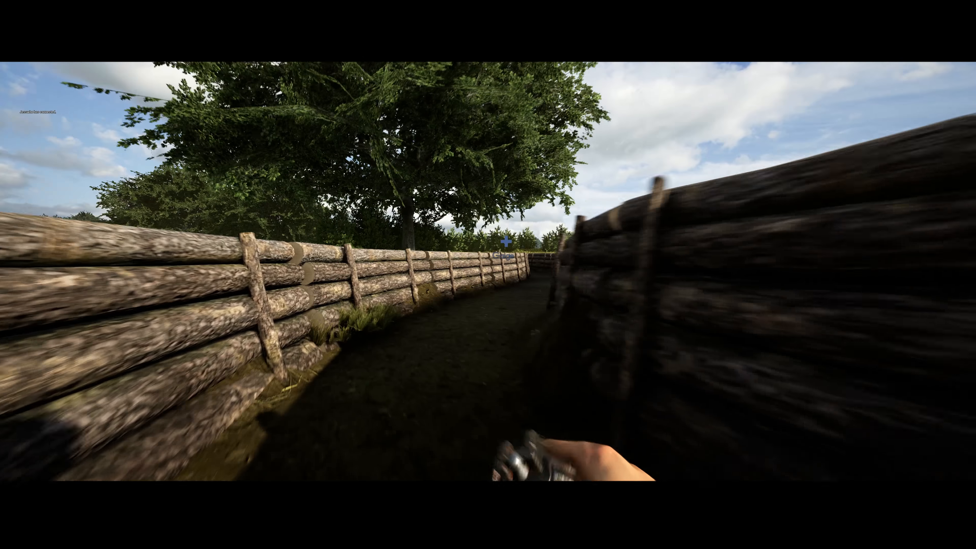
{"action": "mouse_move", "coordinate": [488, 275]}
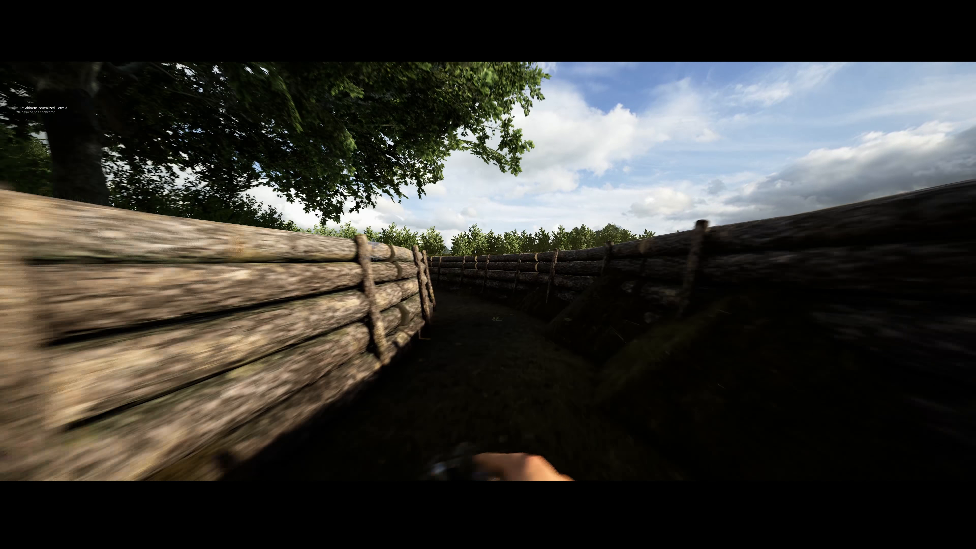
Step: Aim down the rifle sights over the sandbags across the field
{"action": "right_click", "coordinate": [488, 274]}
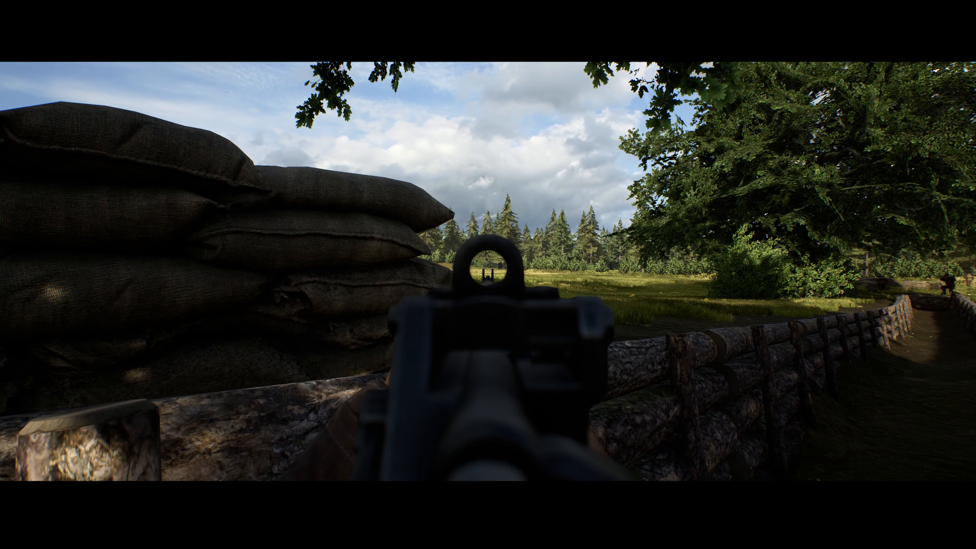
{"action": "mouse_move", "coordinate": [488, 275]}
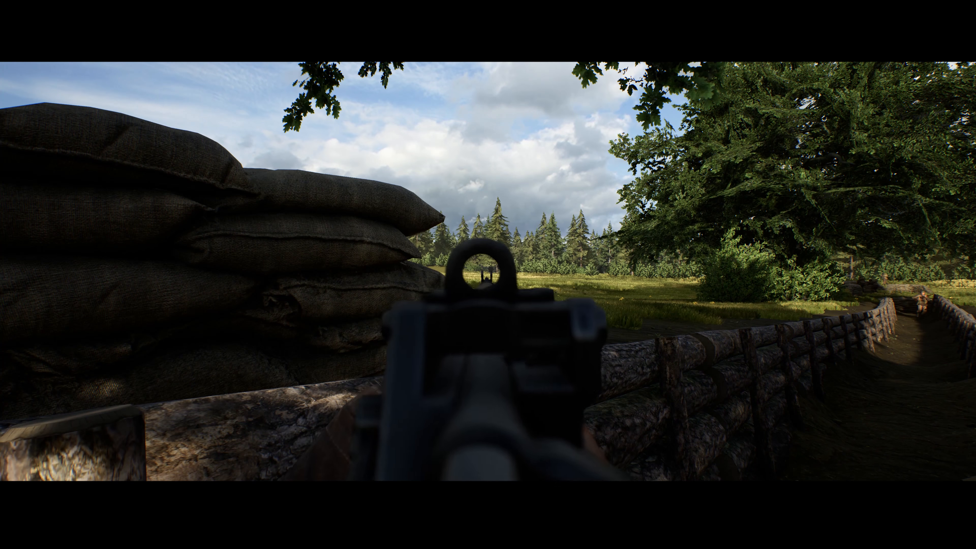